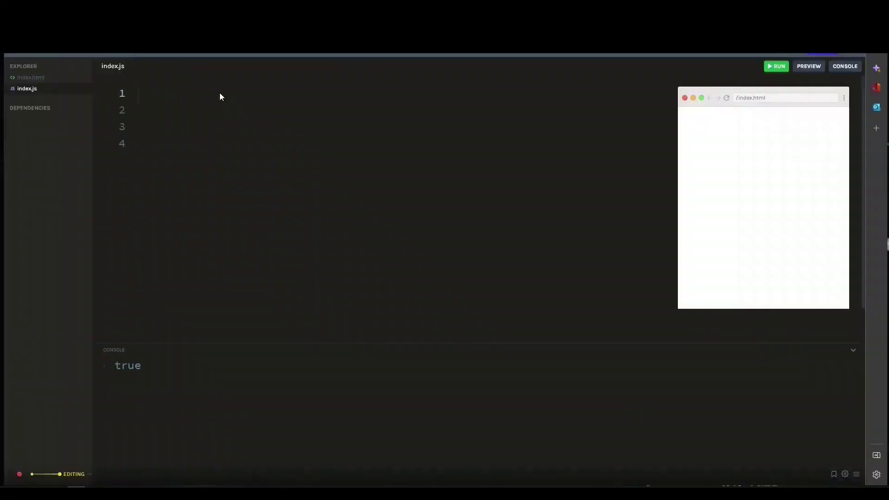
- Declare const fruits = ['grapes', 'orange', 'melon'] and log typeof fruits, printing object
type("const")
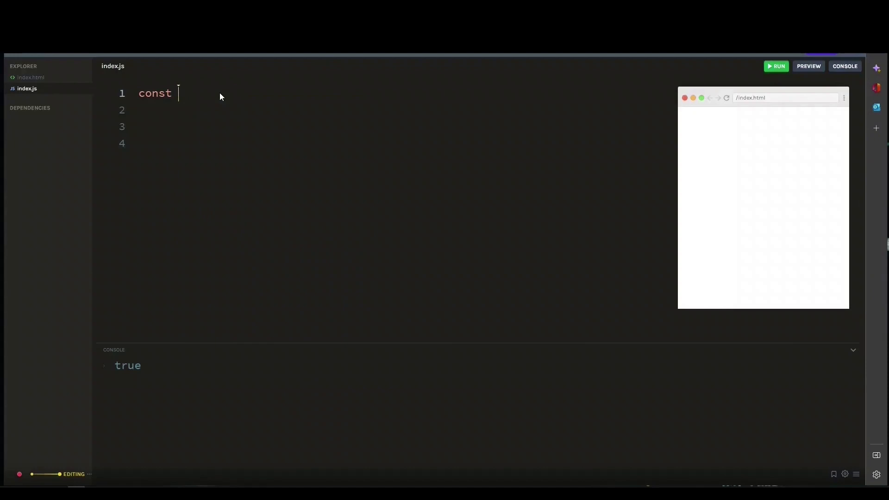
type("fruits = ['grapes', 'orange', 'melon'];")
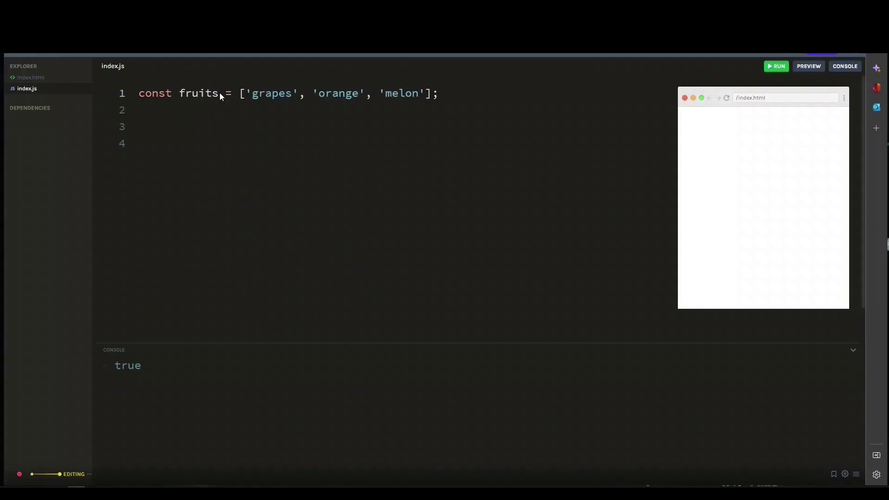
type("typeof fruits")
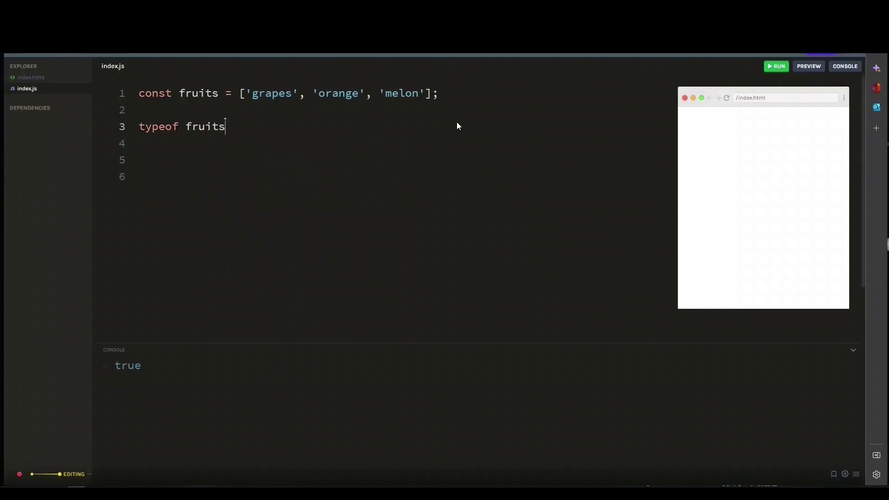
type("console.log(")
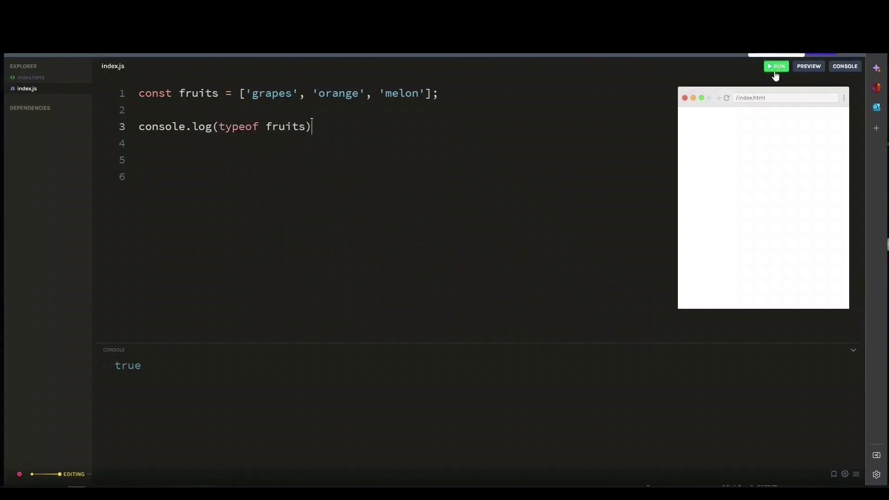
left_click(776, 66)
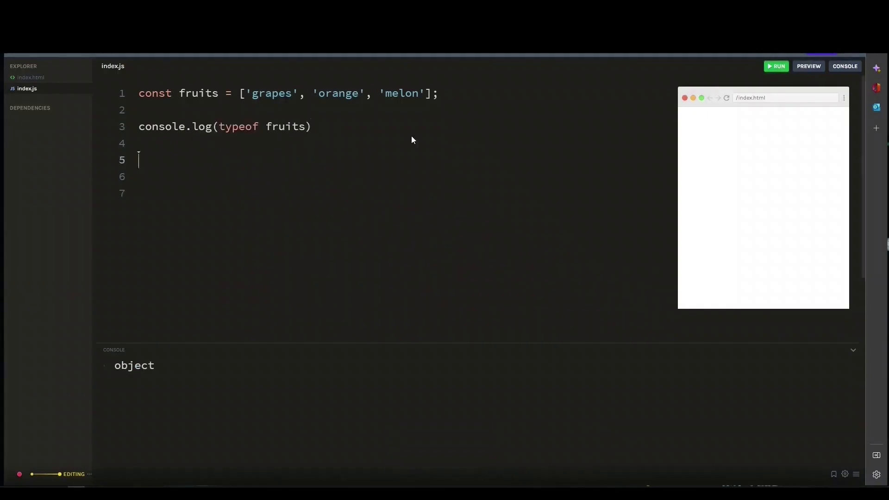
- Log Array.isArray(fruits) and run so the console prints true
type("A")
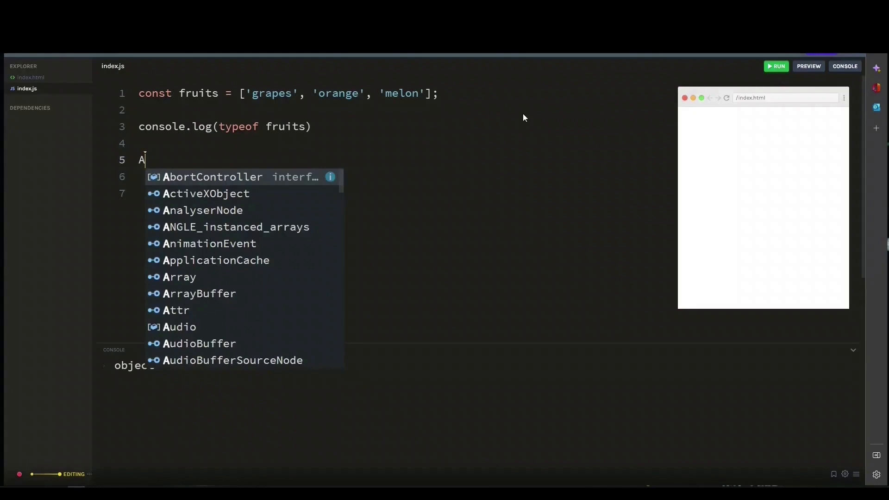
type("rray")
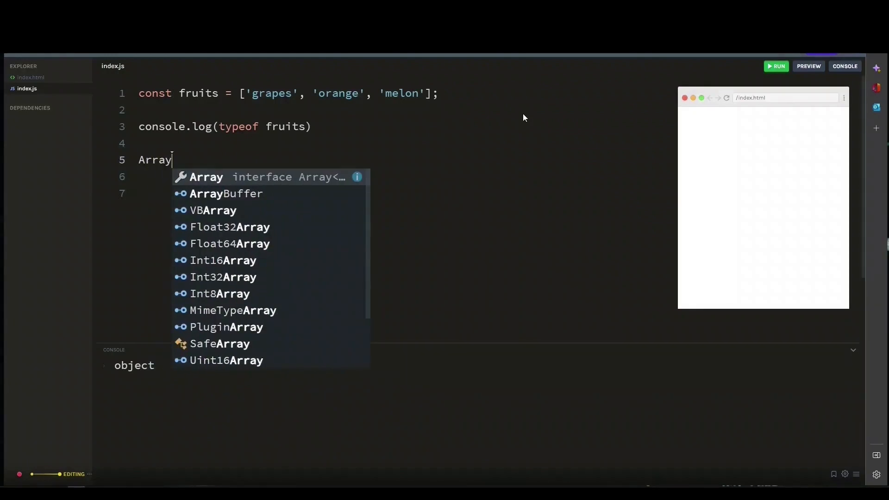
type(".isArray(fruits))")
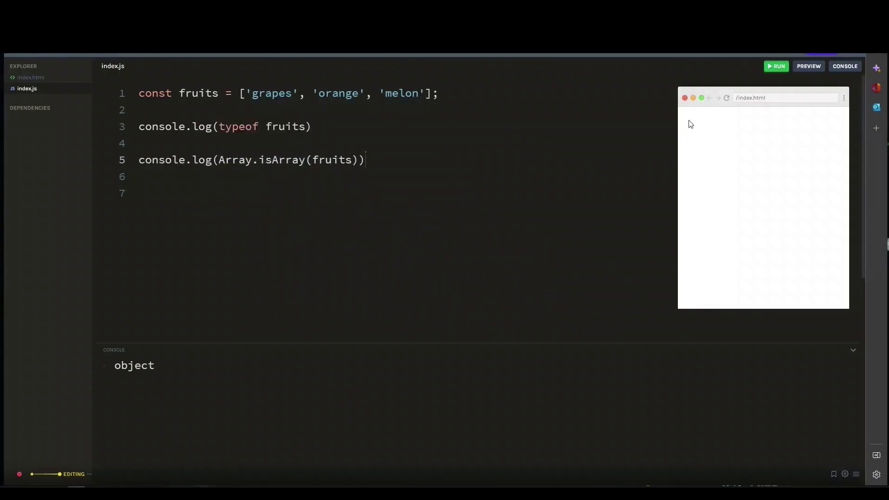
left_click(776, 66)
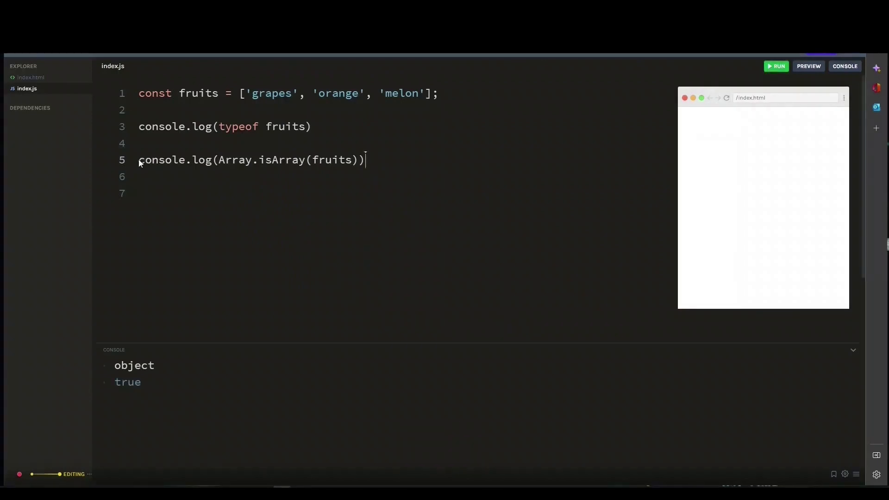
- Comment out the isArray check and write console.log(fruits.constructor.toString().indexOf('Array') > -1)
type("//")
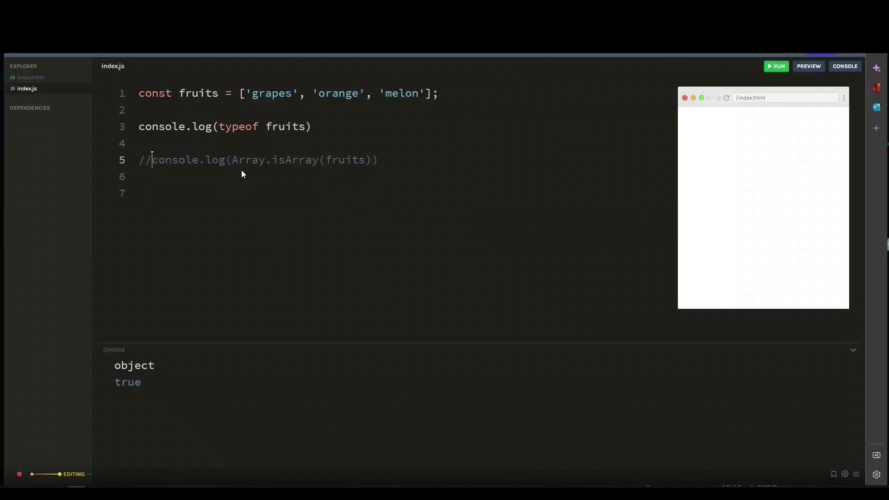
type("fruits.constructor")
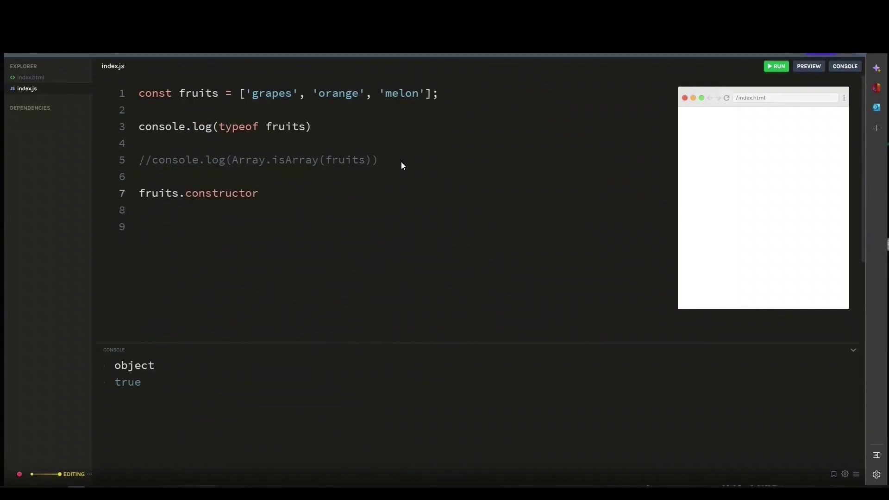
left_click(259, 192)
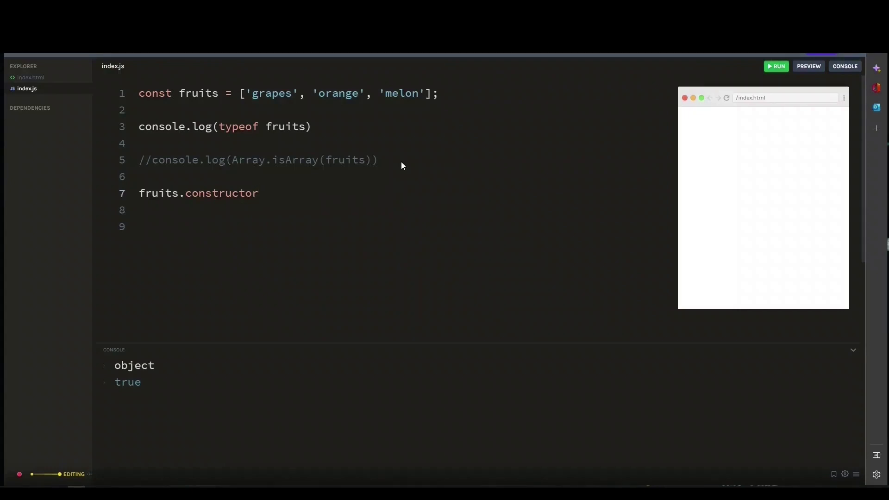
type(".toString(")
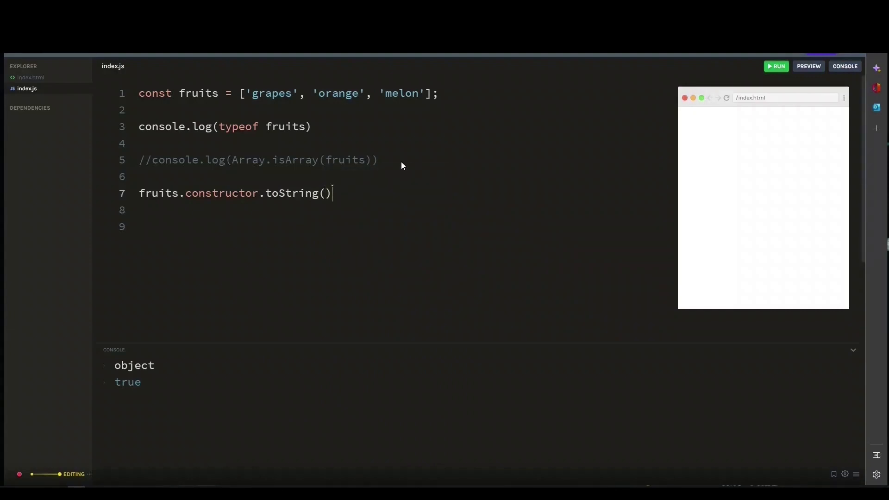
type(".indexOf('Array")
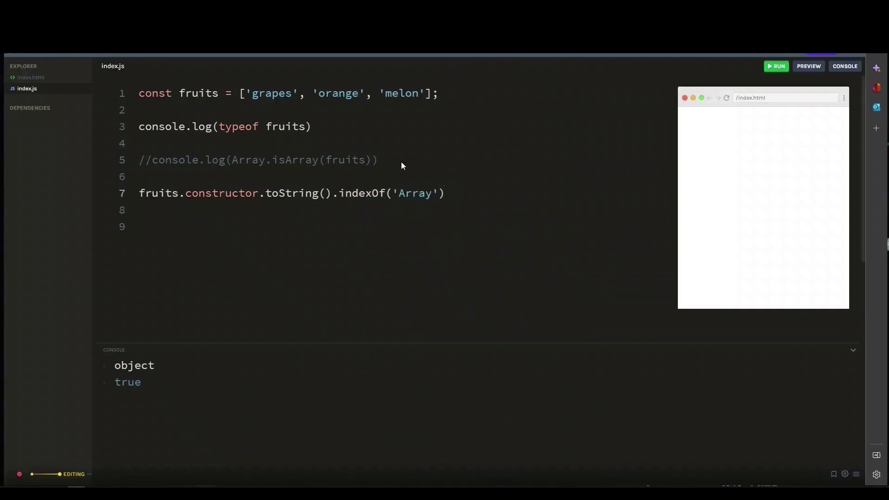
type(">")
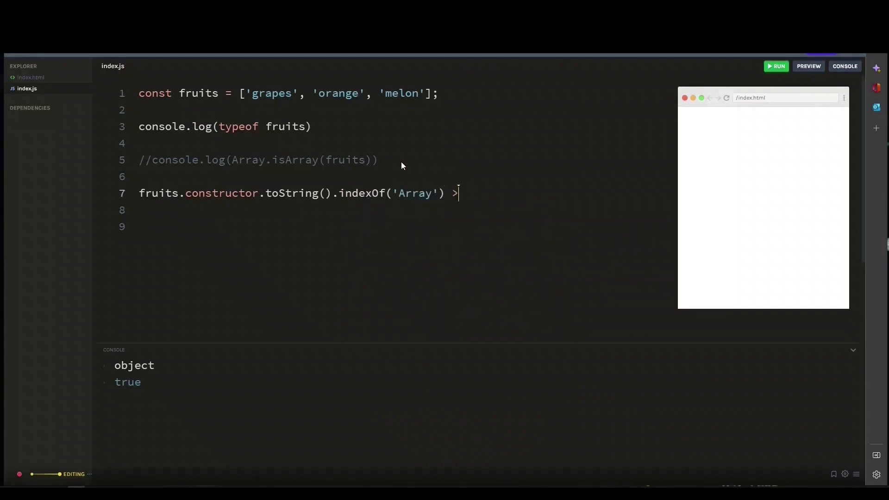
type("-1")
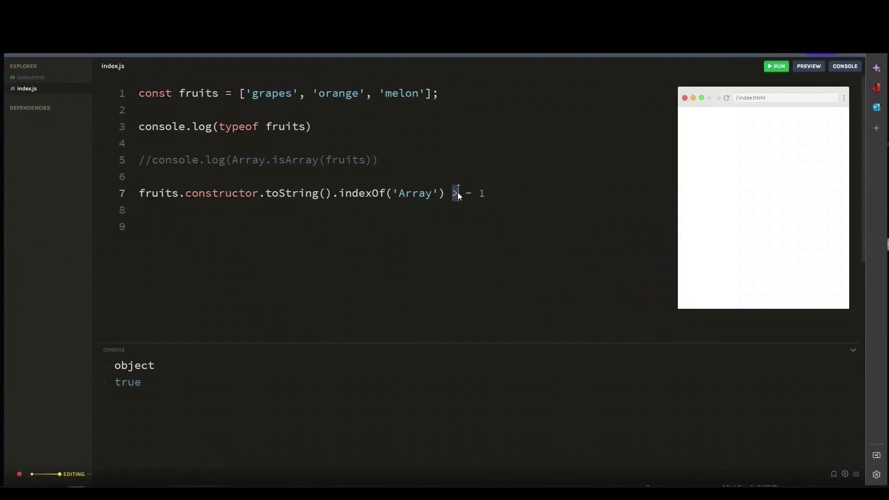
mouse_move(486, 202)
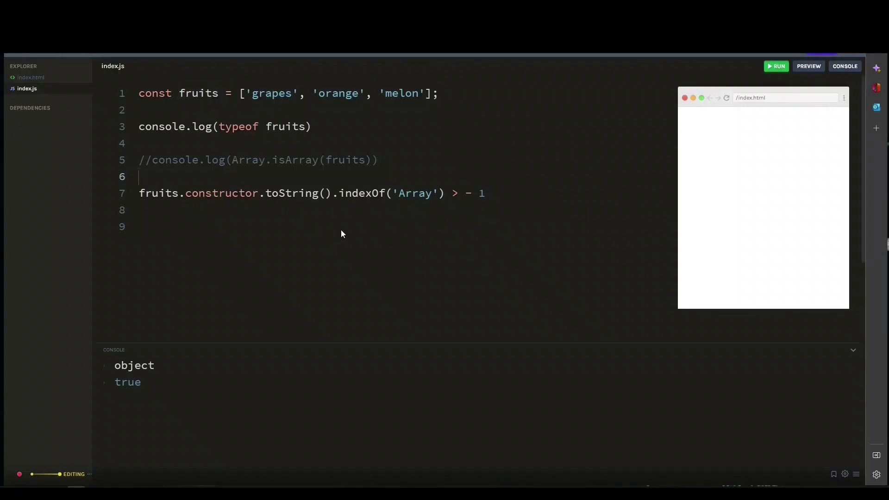
- Finish the constructor check and run it so the console prints true
type("const")
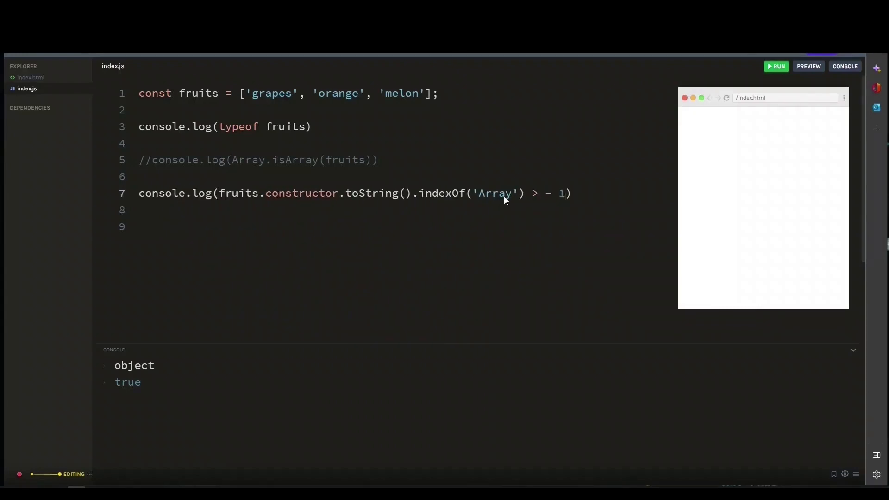
left_click(776, 67)
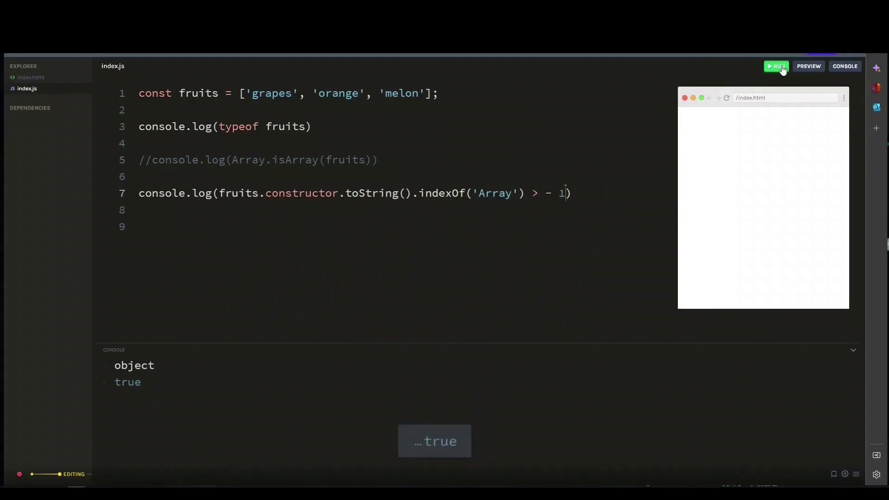
mouse_move(478, 439)
type("//")
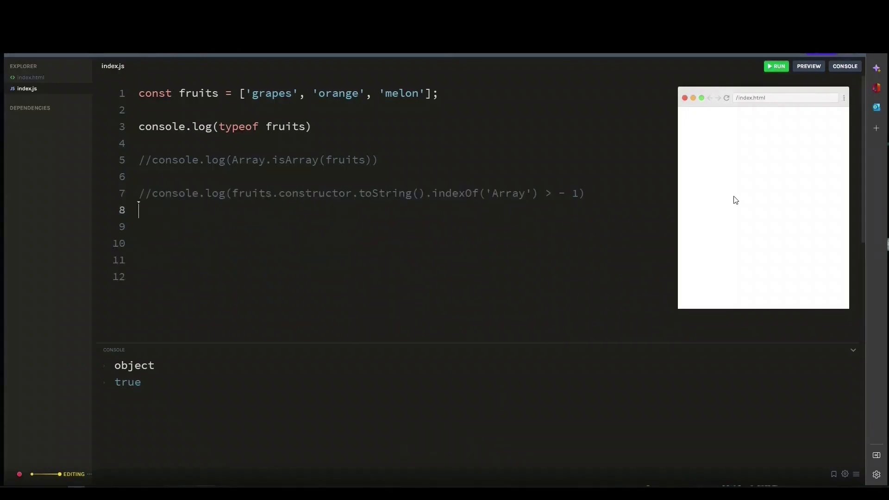
- Write fruits instanceof Array on a new line and begin wrapping it in console.log
type("fruits")
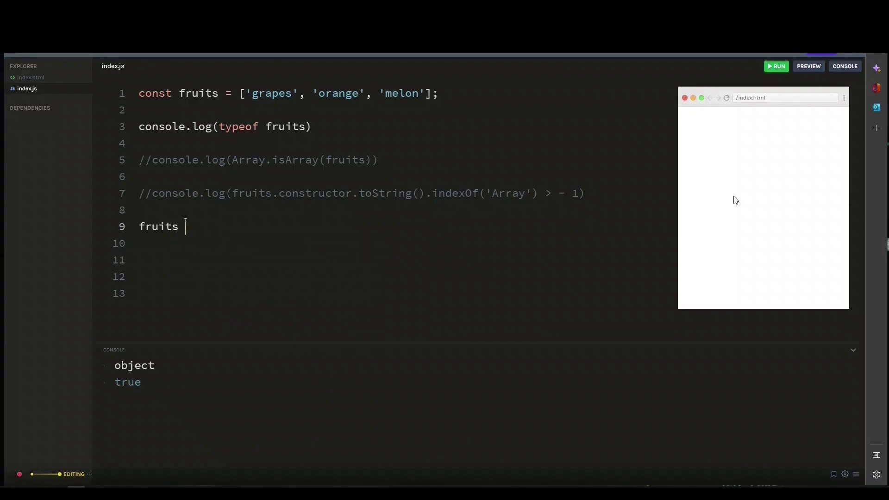
type("instanceof")
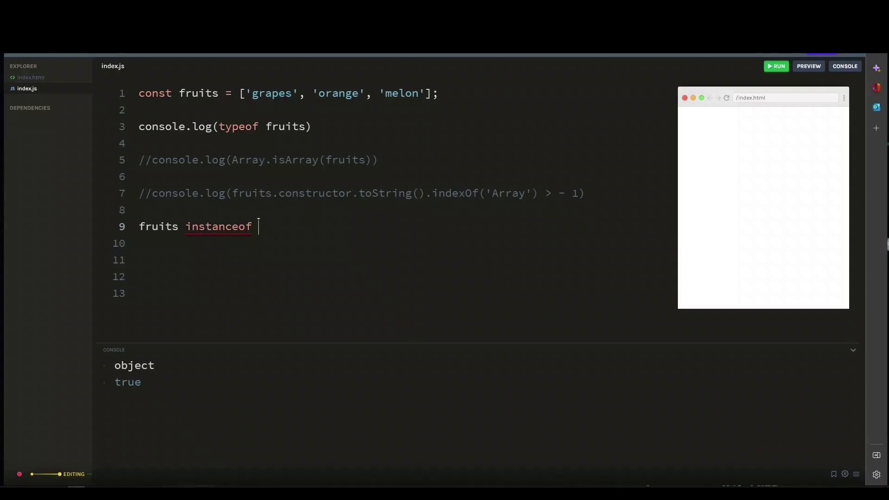
type("Array")
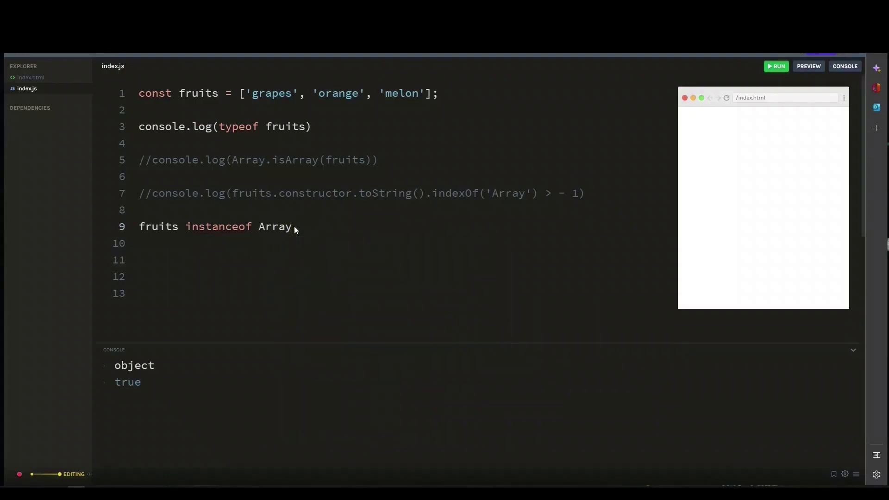
type("con")
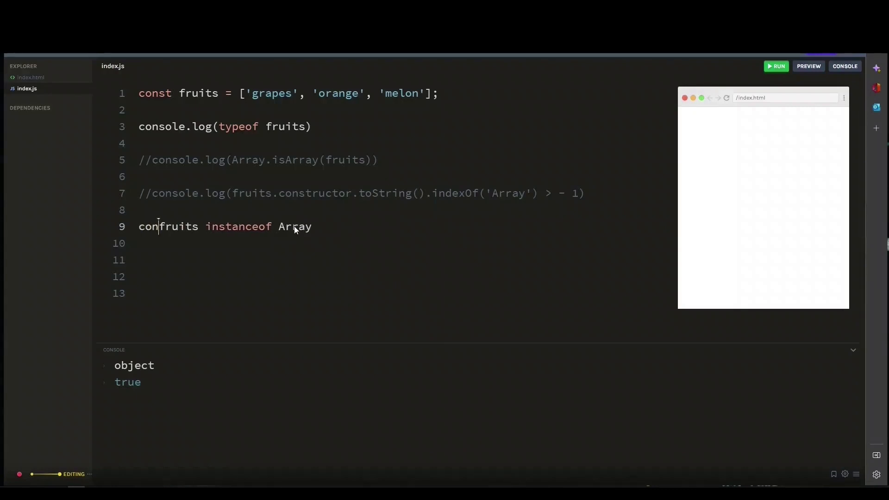